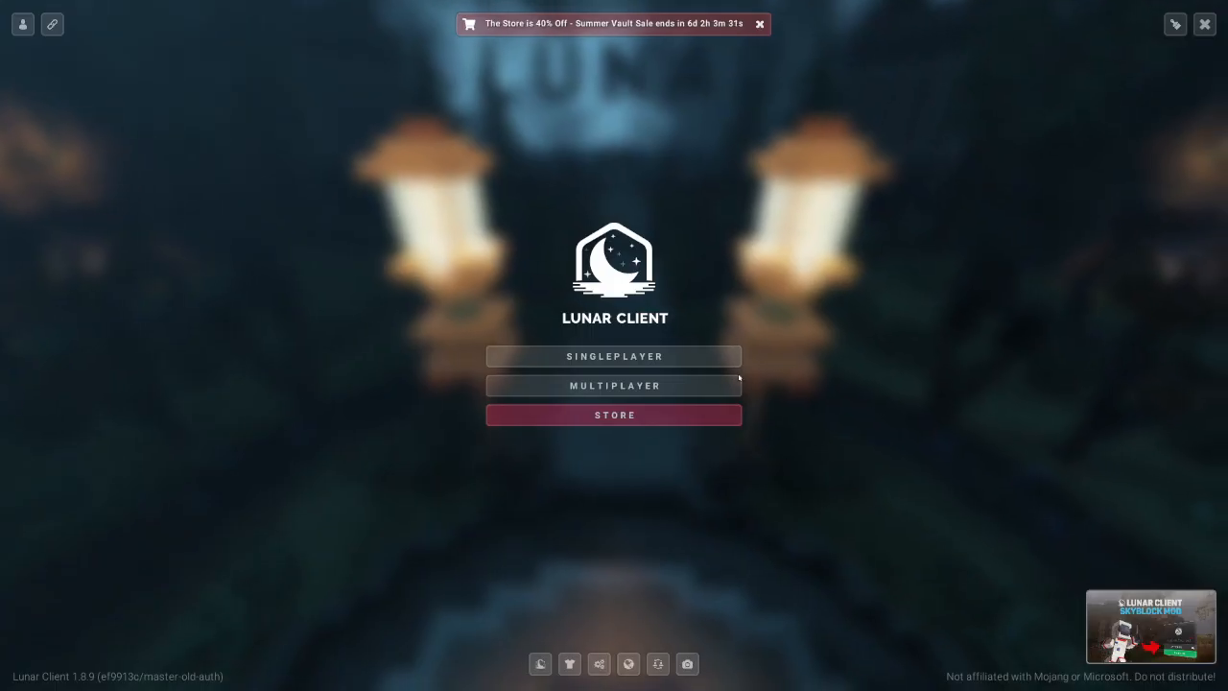
# - Open the multiplayer server list and join the HYPICKEL server
pyautogui.click(614, 385)
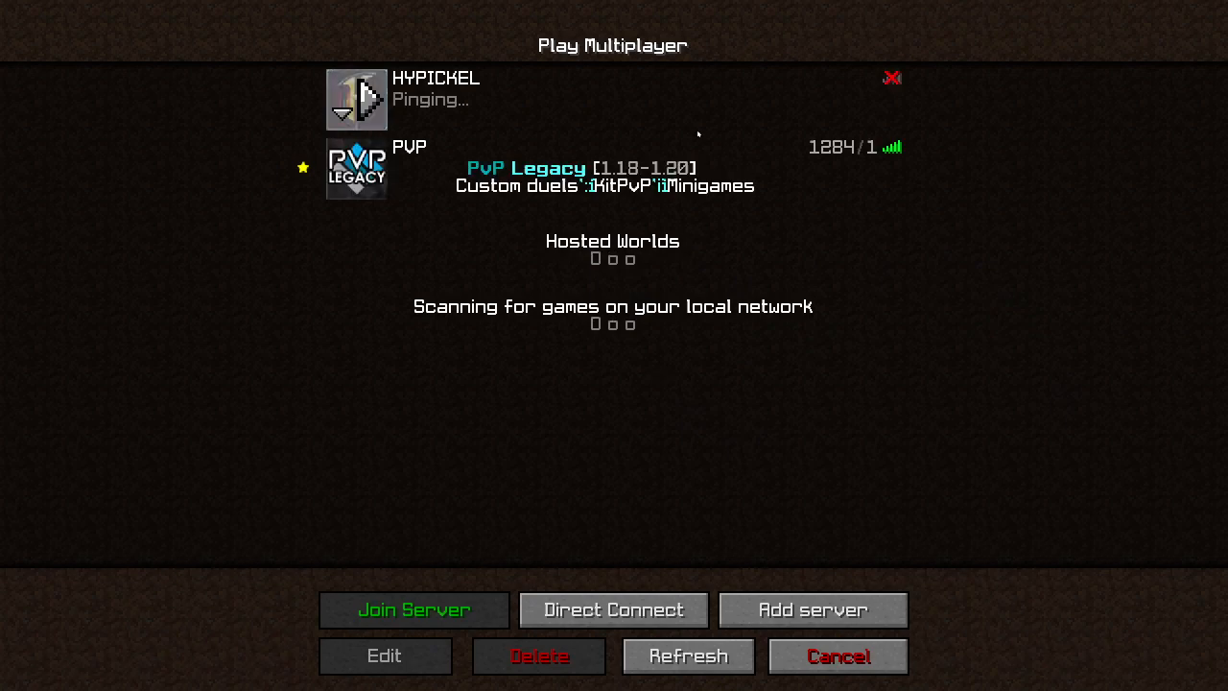
pyautogui.click(414, 609)
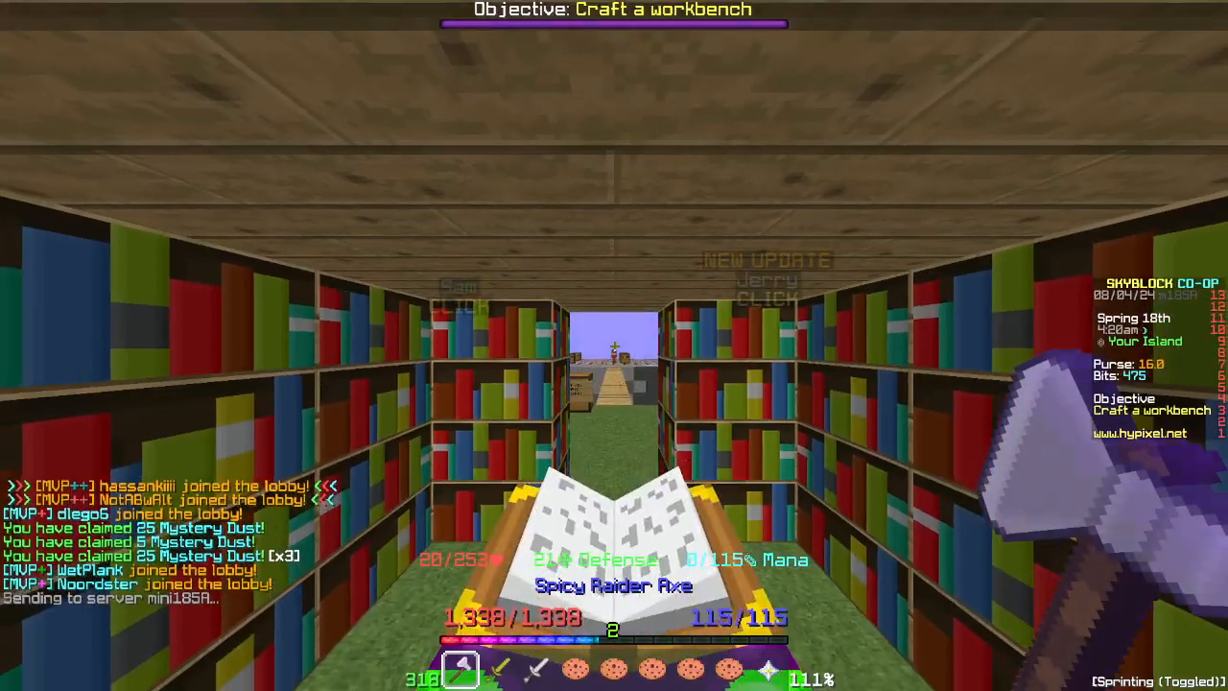
pyautogui.moveTo(614, 345)
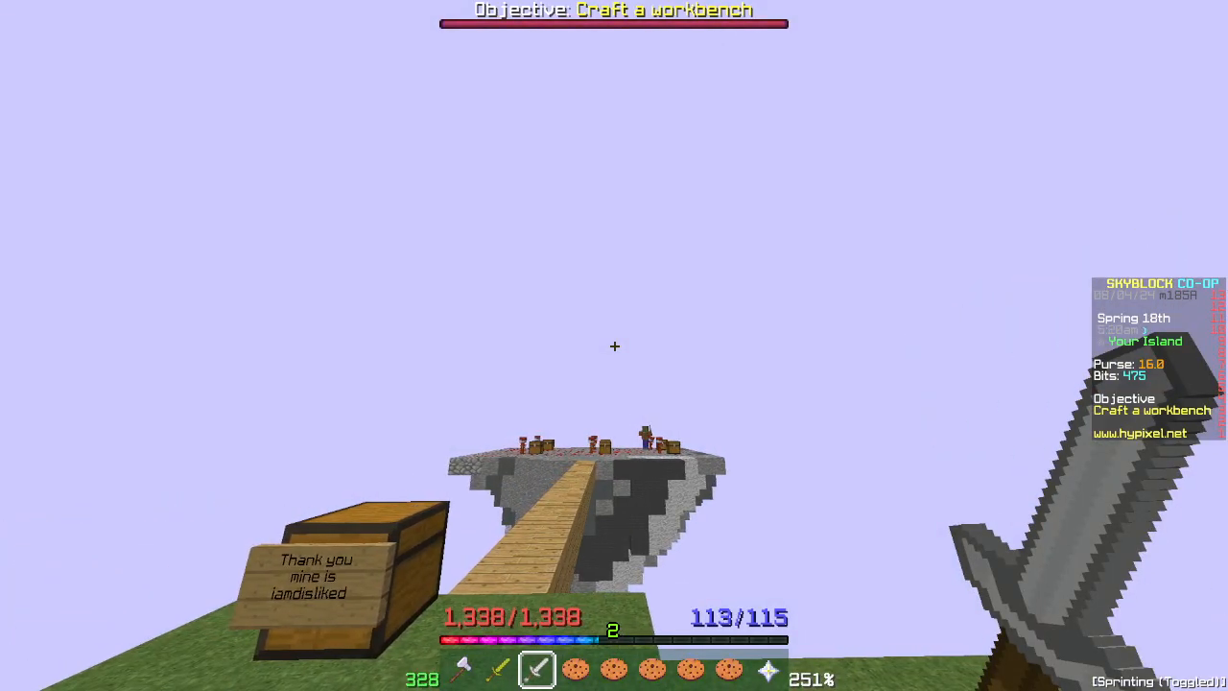
pyautogui.moveTo(614, 345)
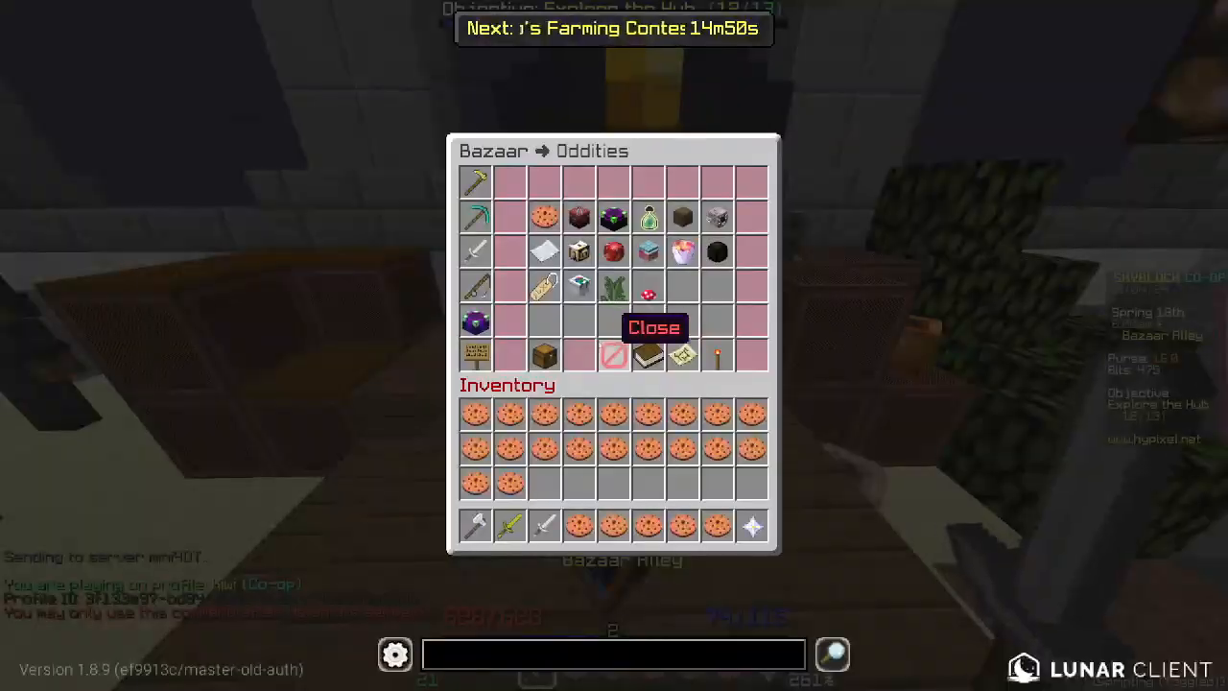
pyautogui.moveTo(614, 356)
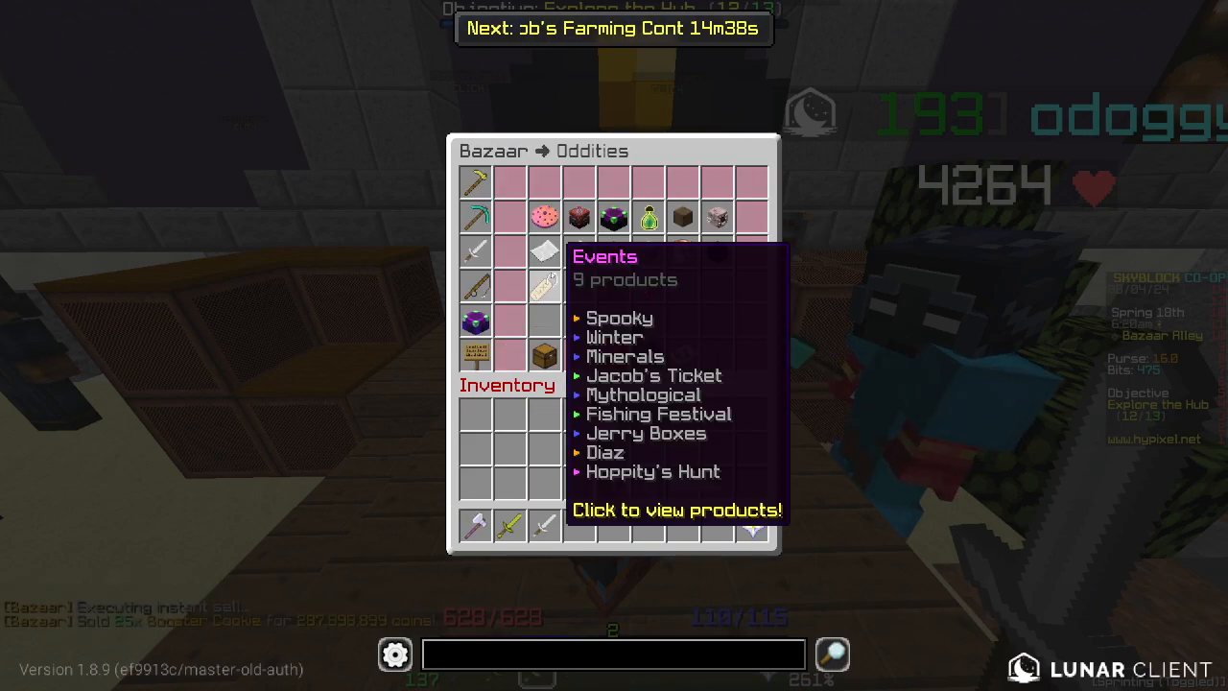
# - Close the Bazaar and Profile Management menus, then join a random SkyBlock hub
pyautogui.press('Escape')
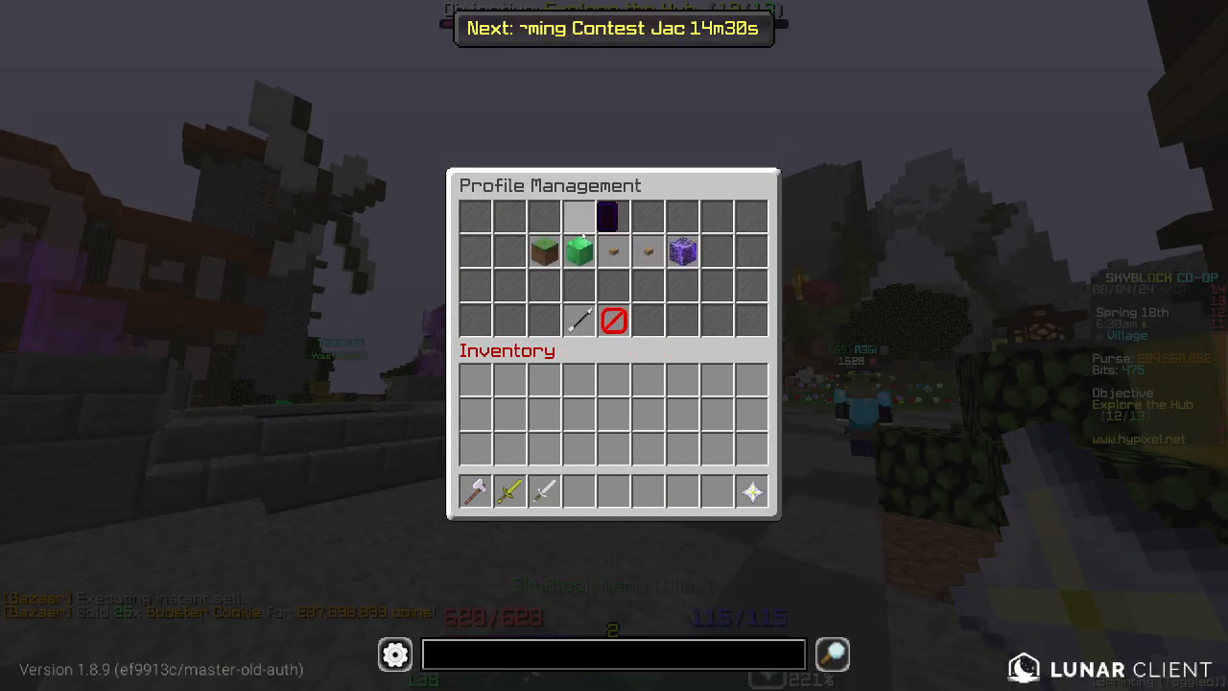
pyautogui.moveTo(578, 251)
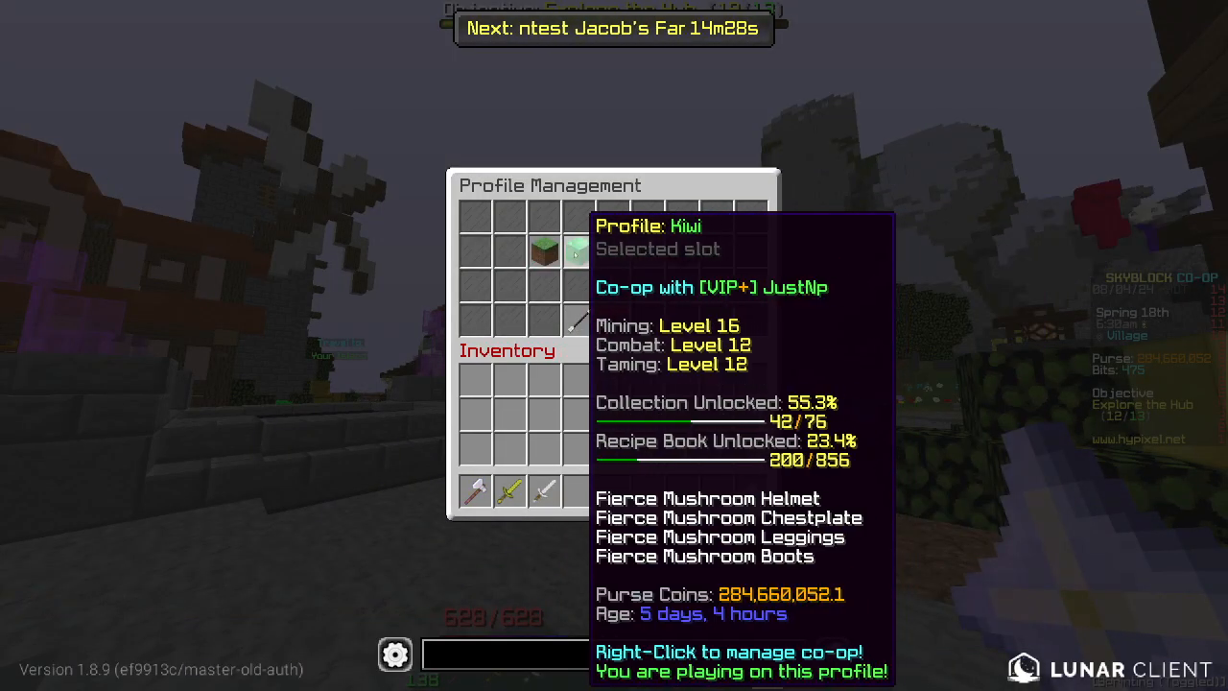
pyautogui.press('Escape')
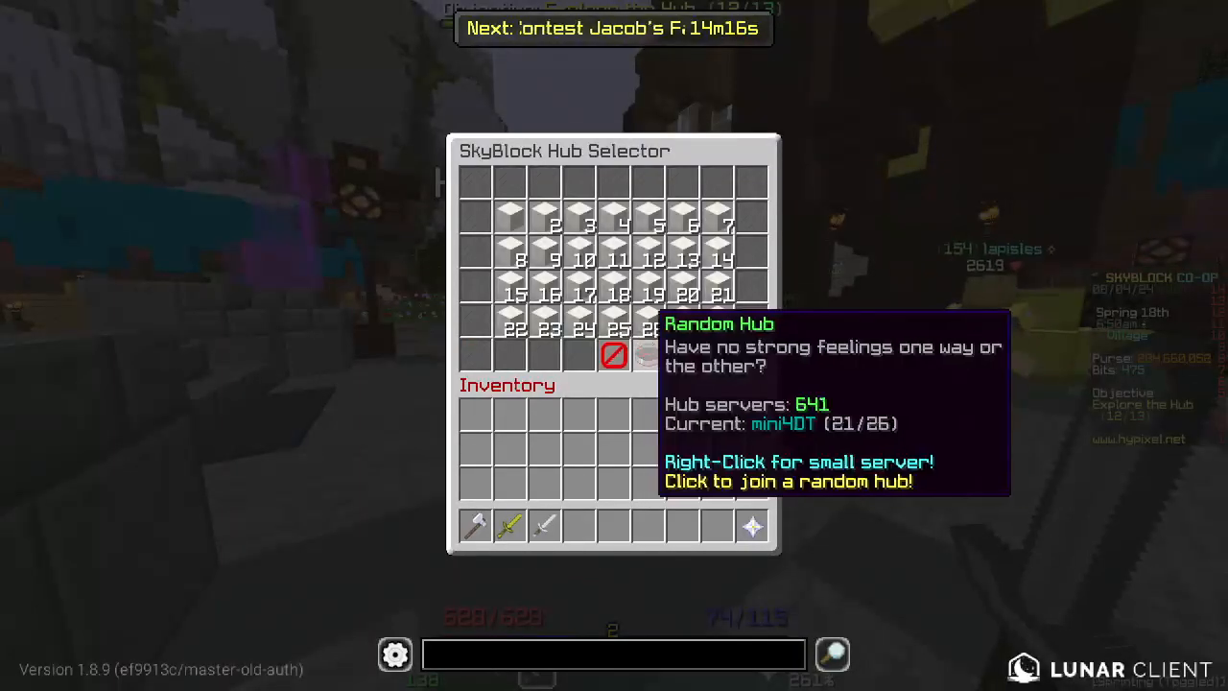
pyautogui.click(614, 355)
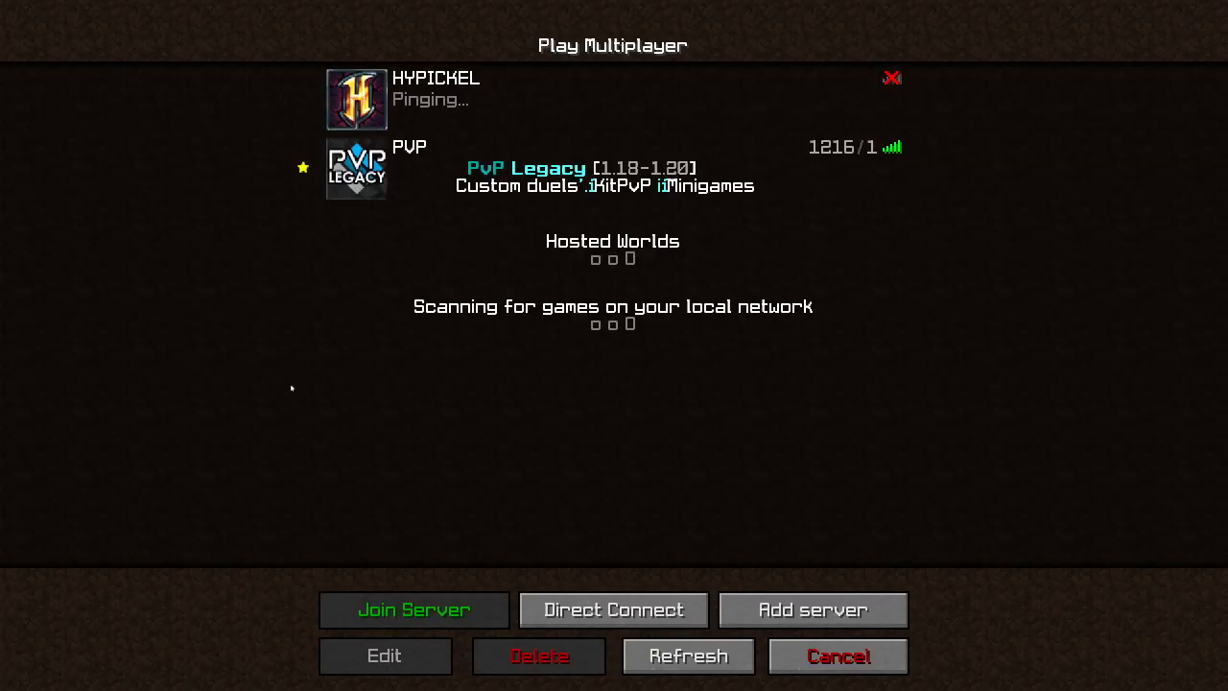
# - Cancel out of the Play Multiplayer screen to leave the server list
pyautogui.click(413, 609)
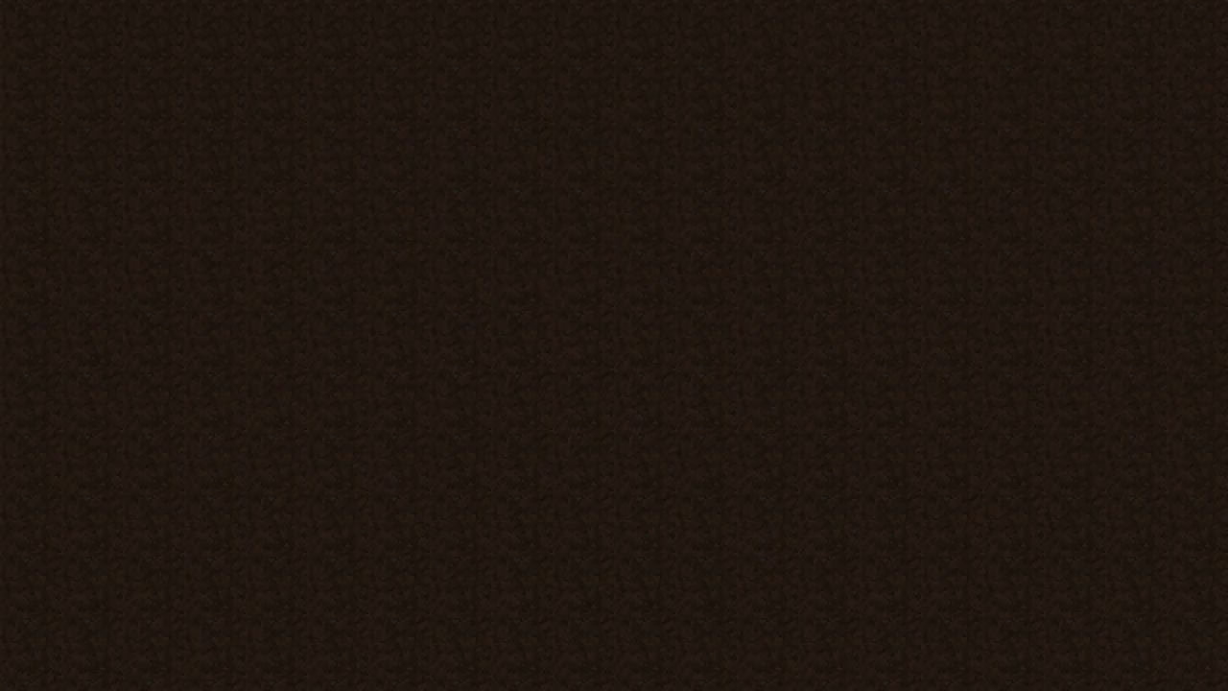